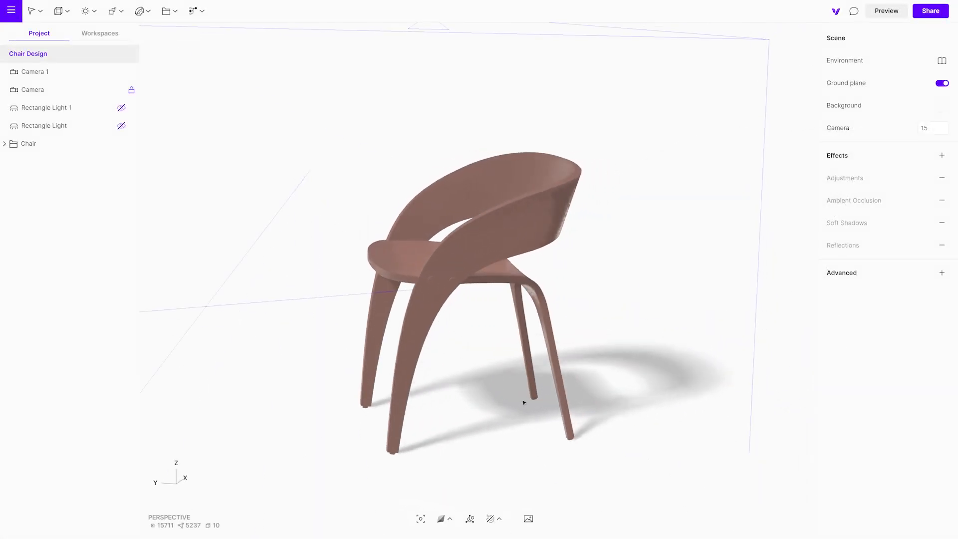
- Orbit around the chair and bring up the Chair object's properties
{"action": "left_click_drag", "start_coordinate": [524, 403], "coordinate": [694, 399]}
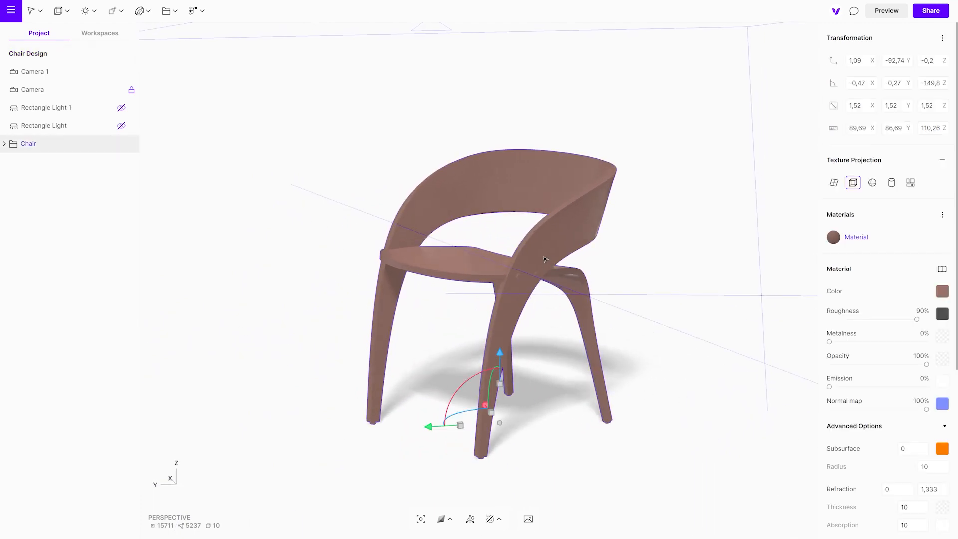
- Recolour the chair material from brown to a dark charcoal via the colour picker's hue and brightness
{"action": "left_click", "coordinate": [942, 290]}
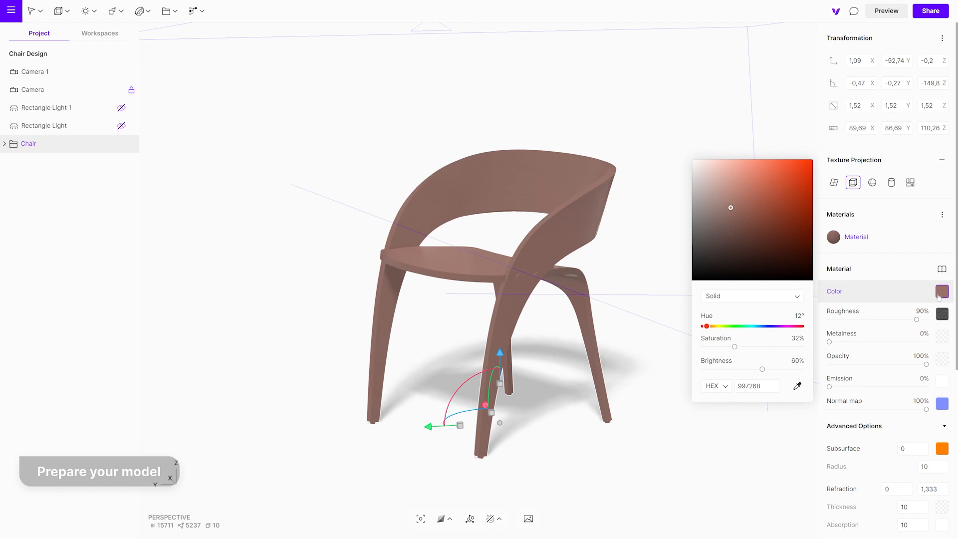
{"action": "left_click_drag", "start_coordinate": [705, 326], "coordinate": [728, 325]}
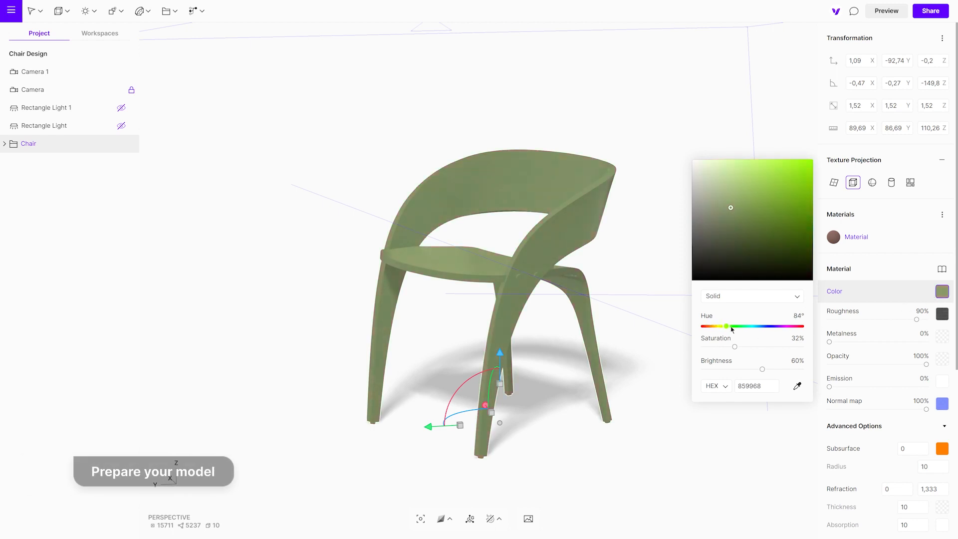
{"action": "left_click_drag", "start_coordinate": [728, 326], "coordinate": [792, 325]}
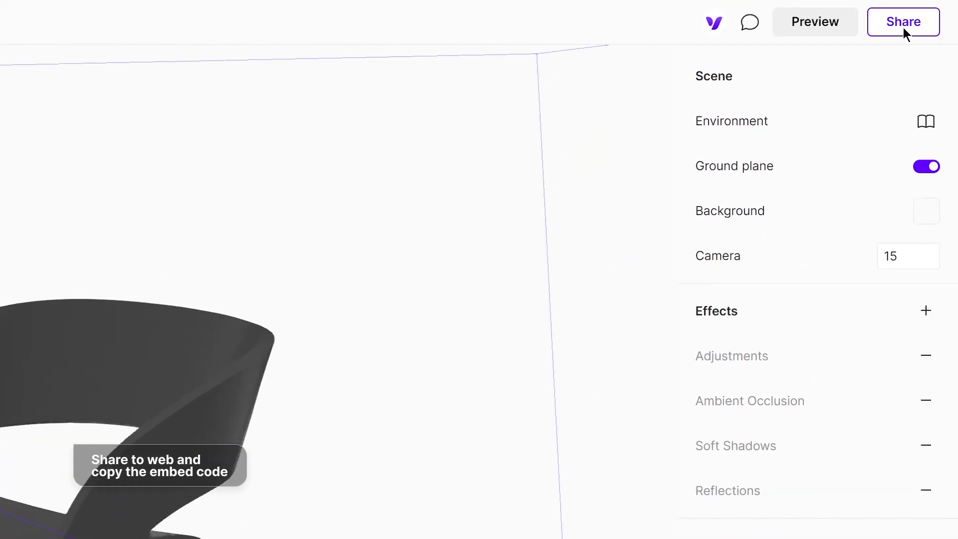
- Turn on Share to web for the chair project so an embed code is available
{"action": "left_click", "coordinate": [903, 21]}
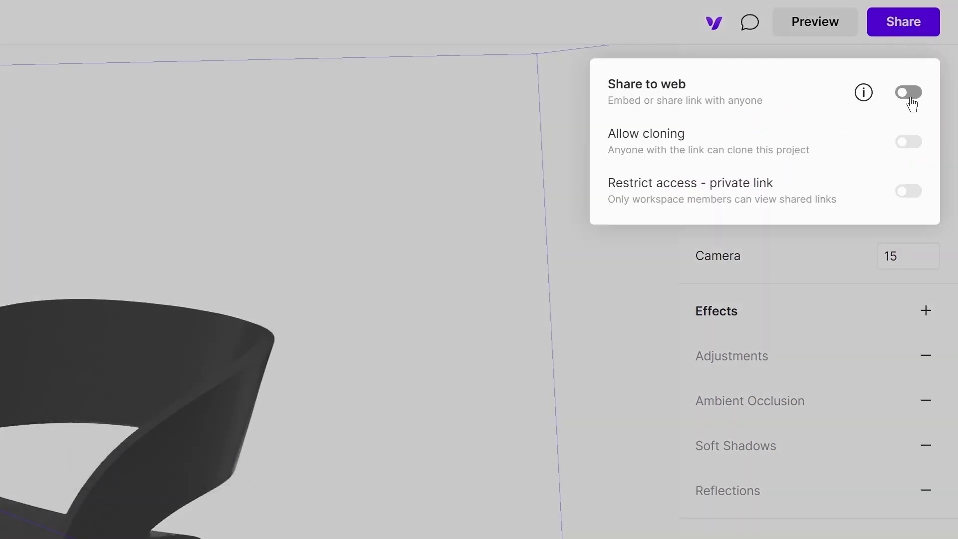
{"action": "left_click", "coordinate": [908, 92]}
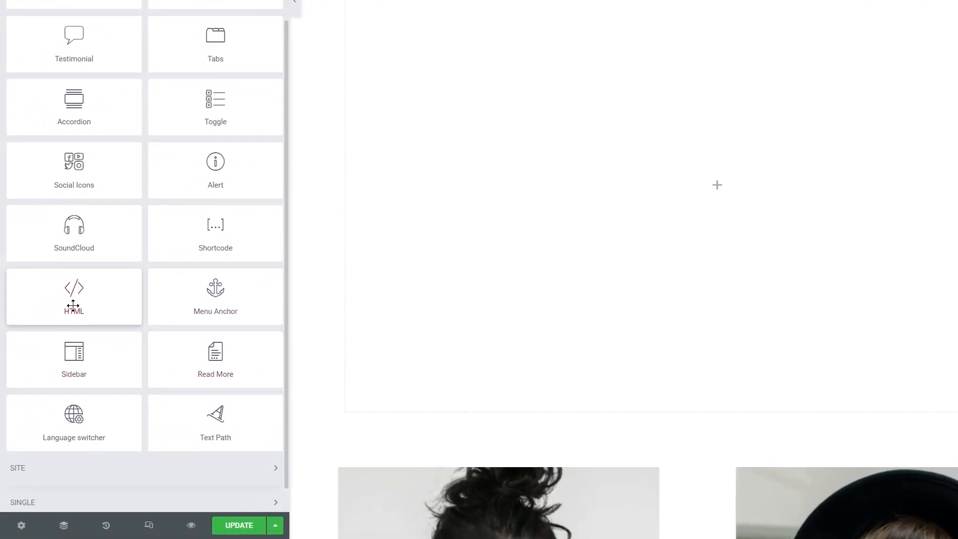
- Drop an HTML widget into the empty Elementor section beneath the consultation button
{"action": "left_click_drag", "start_coordinate": [73, 296], "coordinate": [666, 238]}
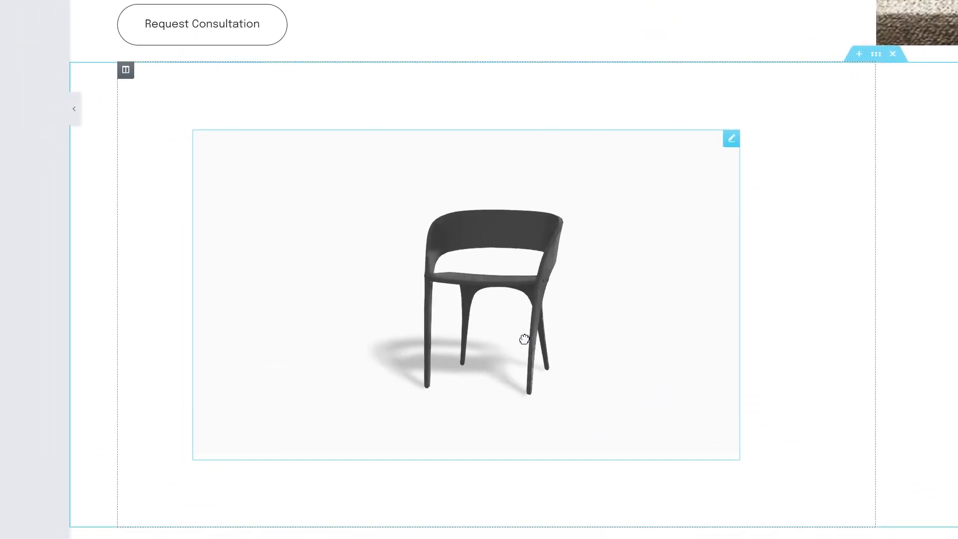
- Rotate the embedded 3D chair in the page to confirm the Vectory viewer is interactive
{"action": "left_click_drag", "start_coordinate": [524, 339], "coordinate": [559, 346]}
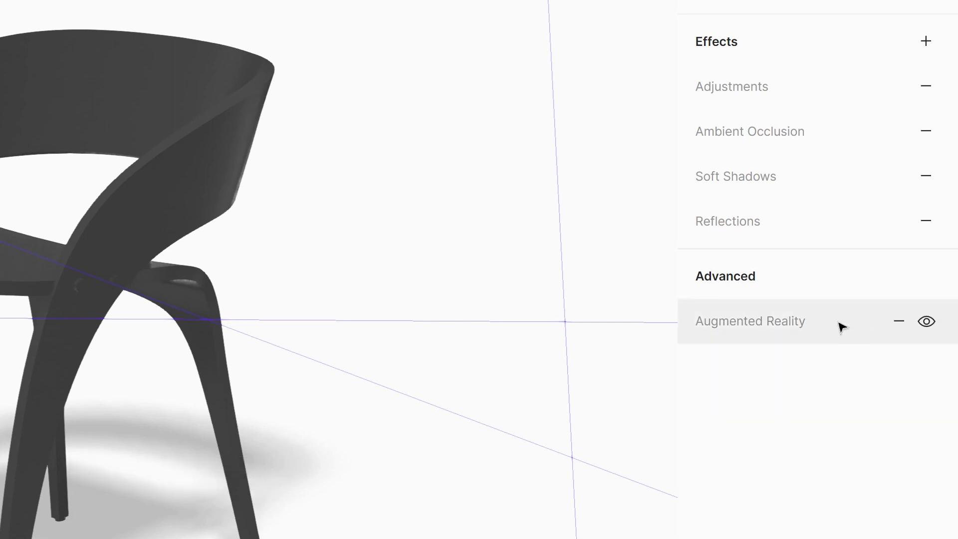
- Bring up the Augmented Reality settings listing the GLTF and USDZ sources
{"action": "left_click", "coordinate": [750, 321]}
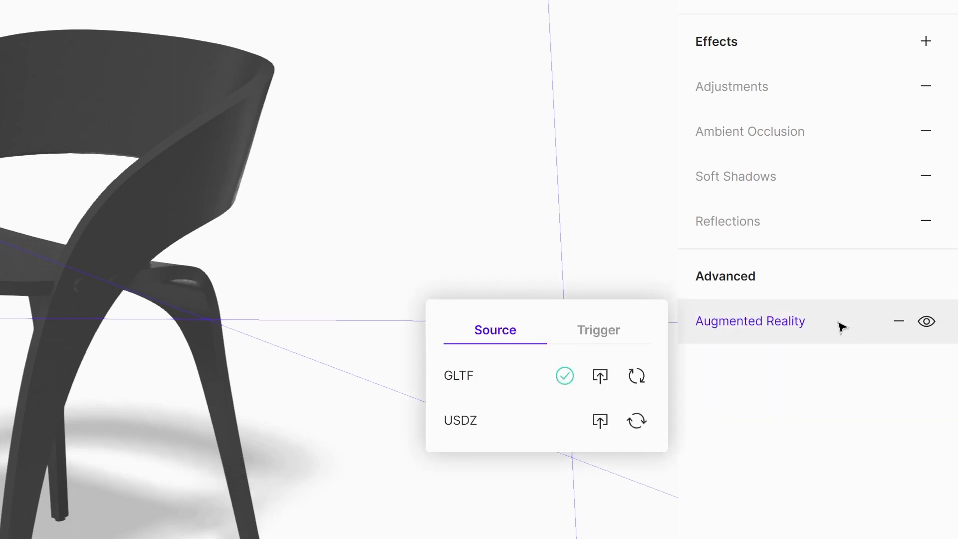